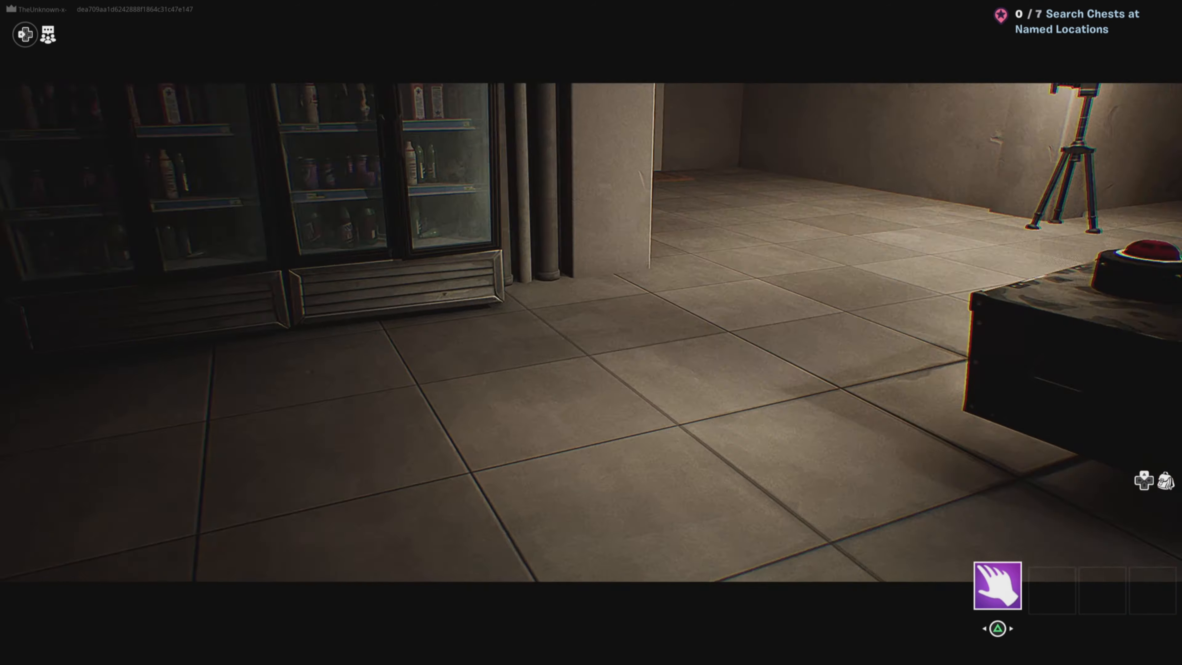
mouse_move(591, 333)
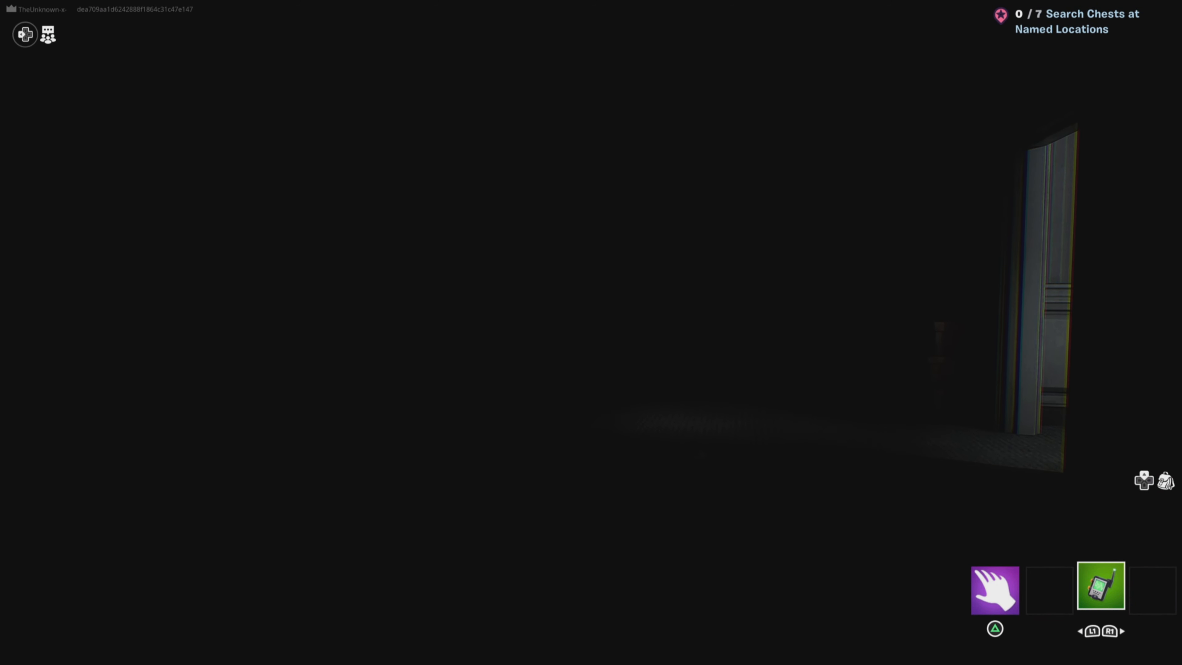
click(1100, 586)
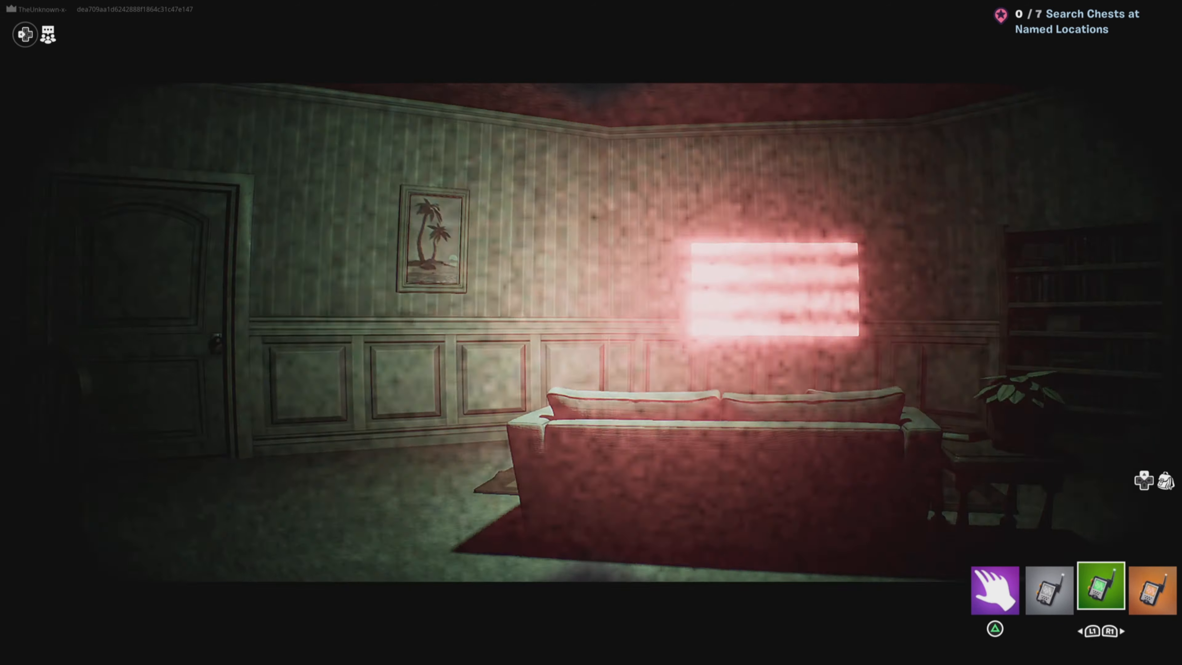
scroll(right, 3)
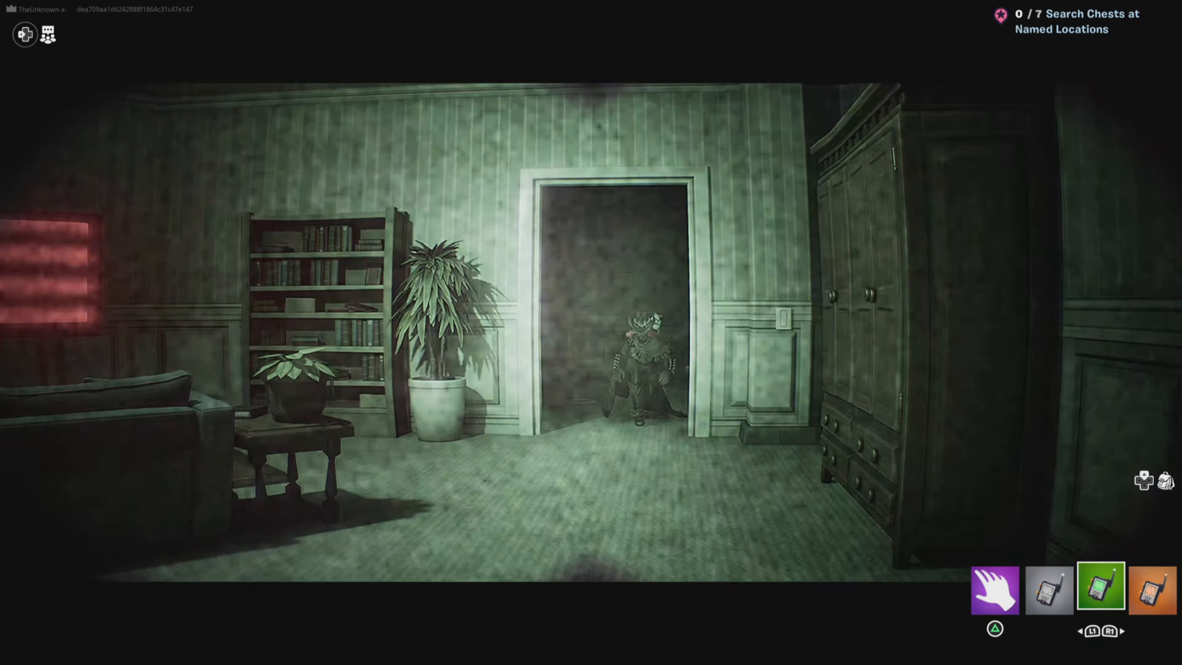